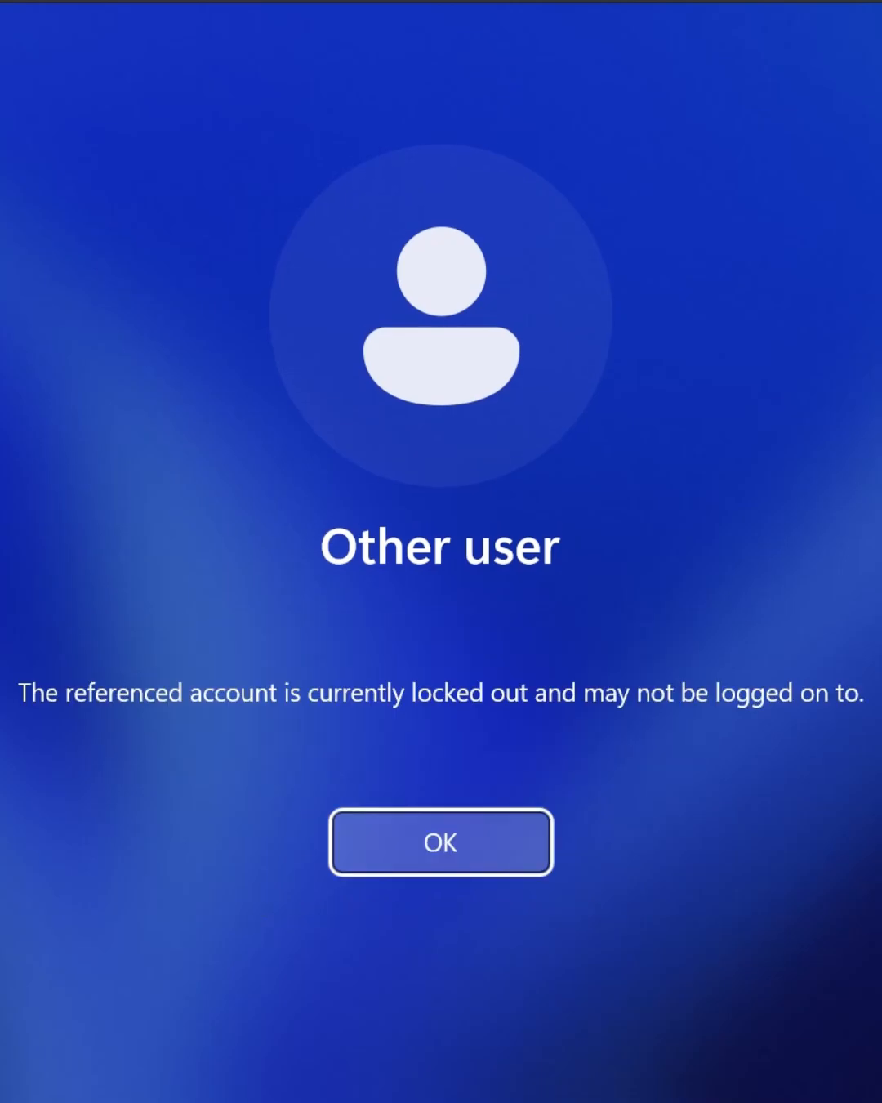
Step: Dismiss the 'account is currently locked out' sign-in warning
{"action": "left_click", "coordinate": [441, 842]}
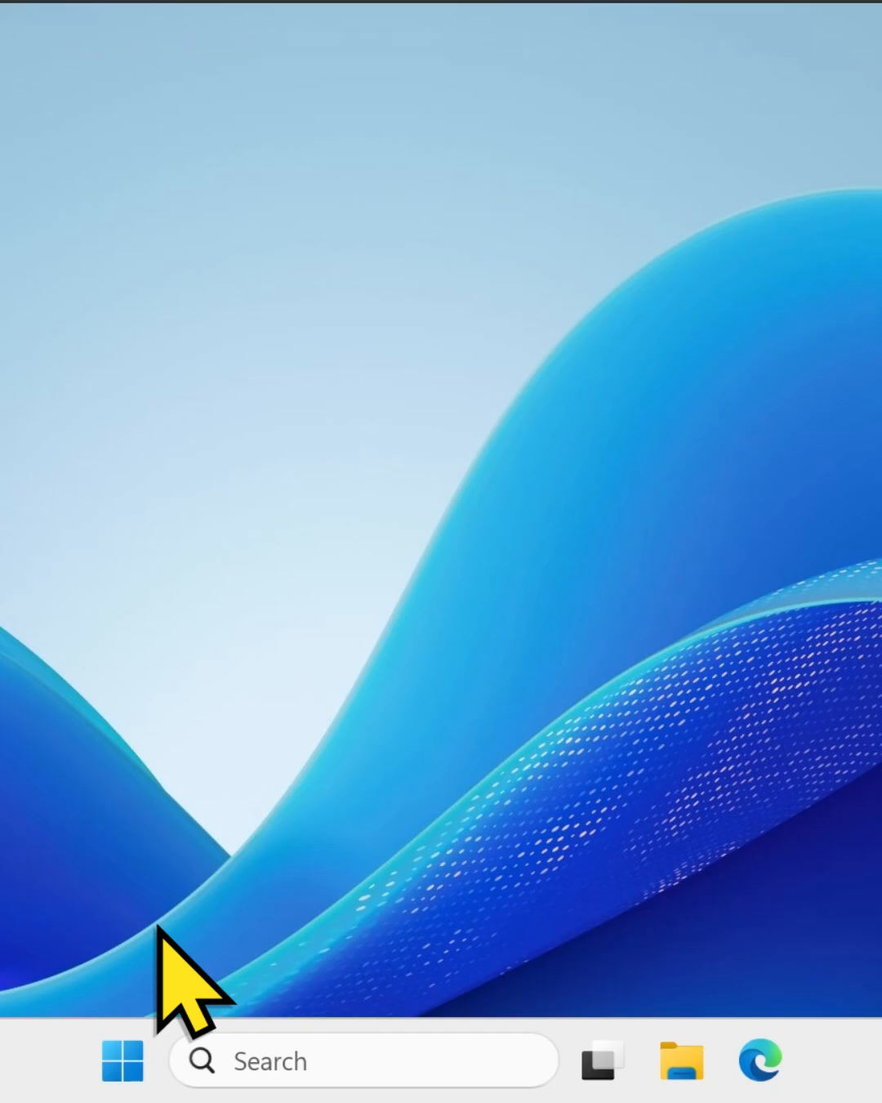
{"action": "mouse_move", "coordinate": [515, 964]}
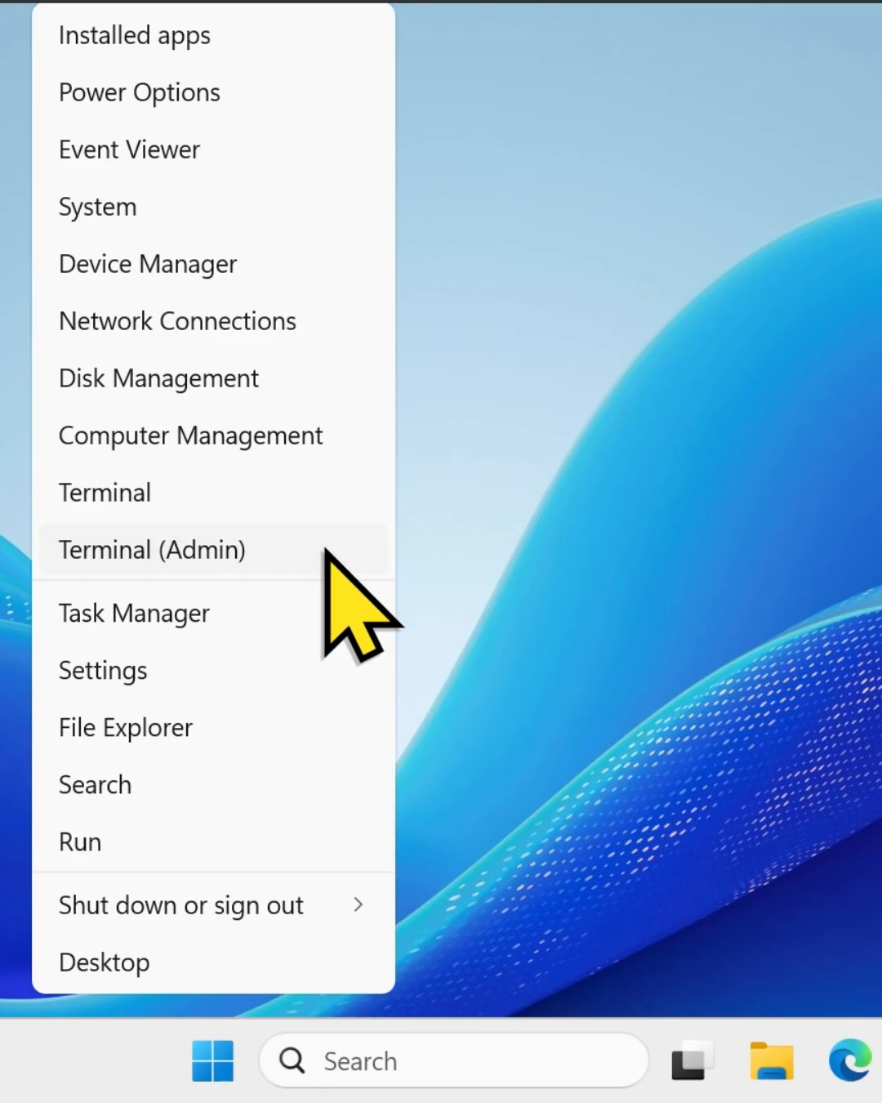
Step: Launch Terminal (Admin) from the Start button's context menu
{"action": "left_click", "coordinate": [150, 549]}
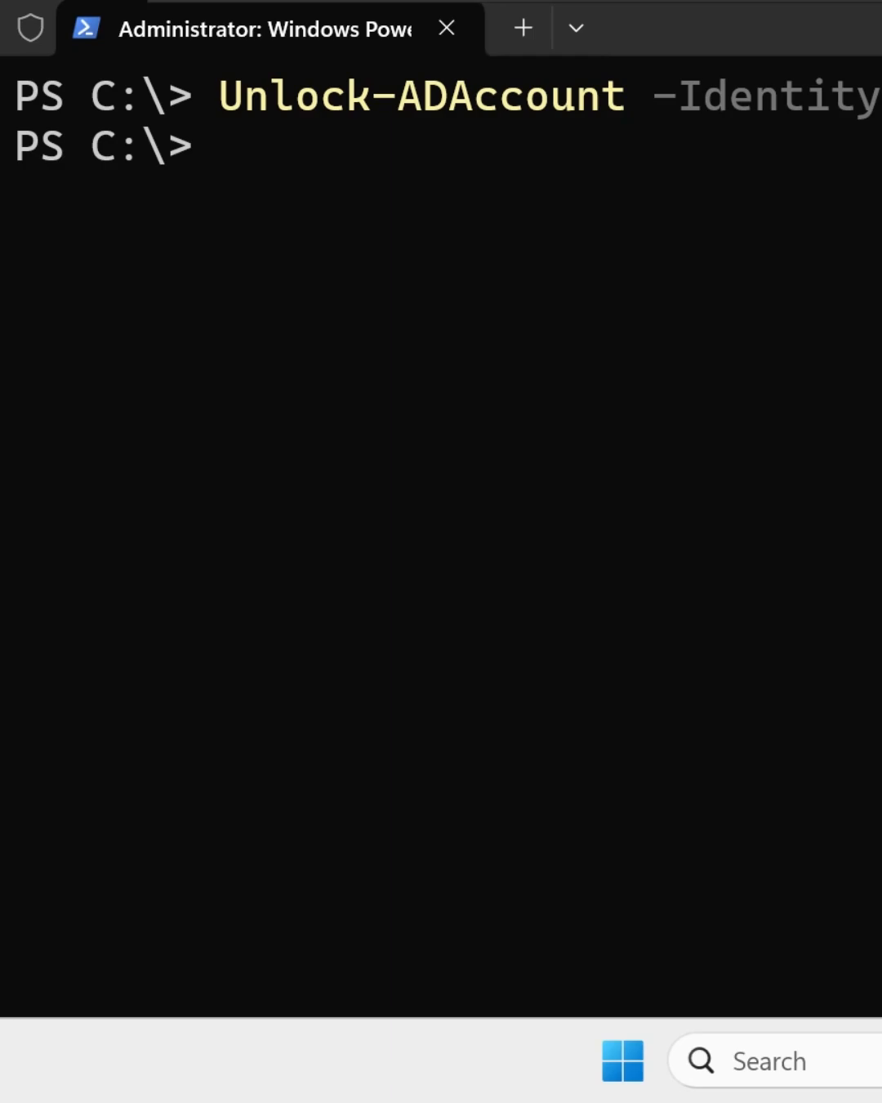
{"action": "type", "text": "Set-A"}
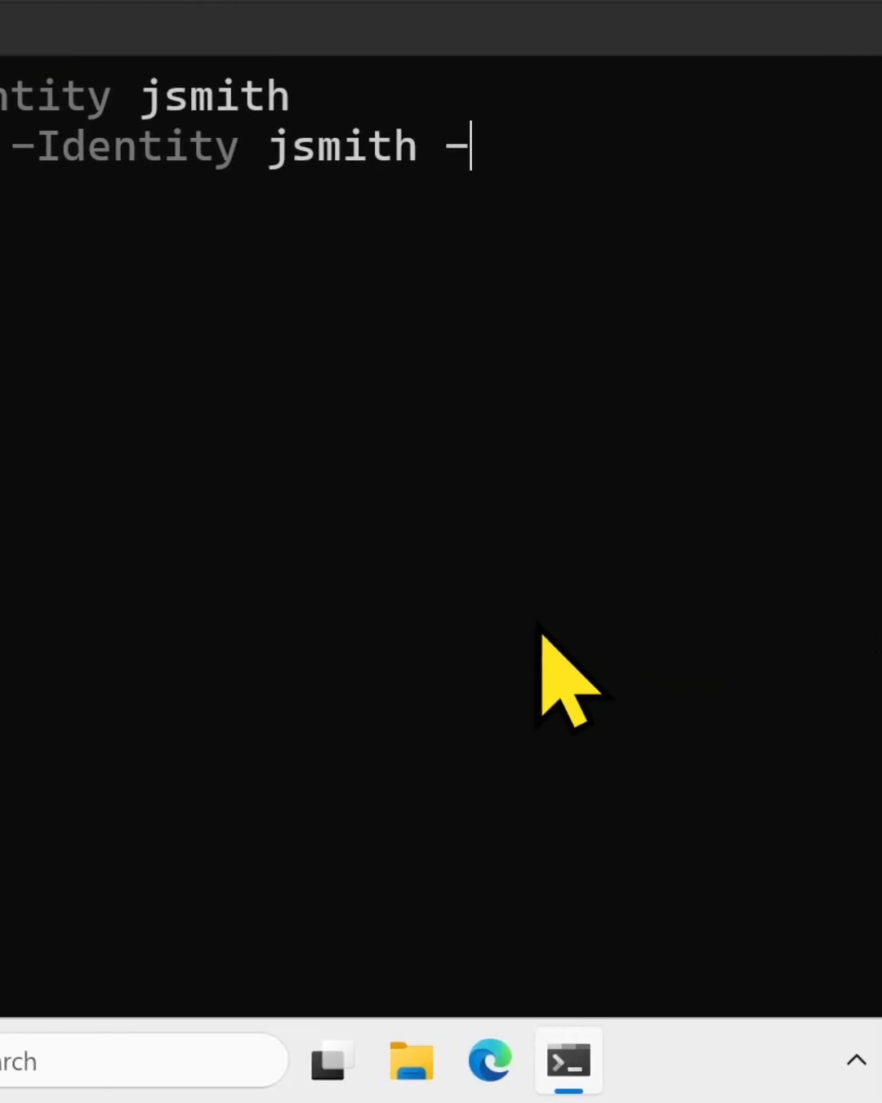
{"action": "type", "text": "Reset -New"}
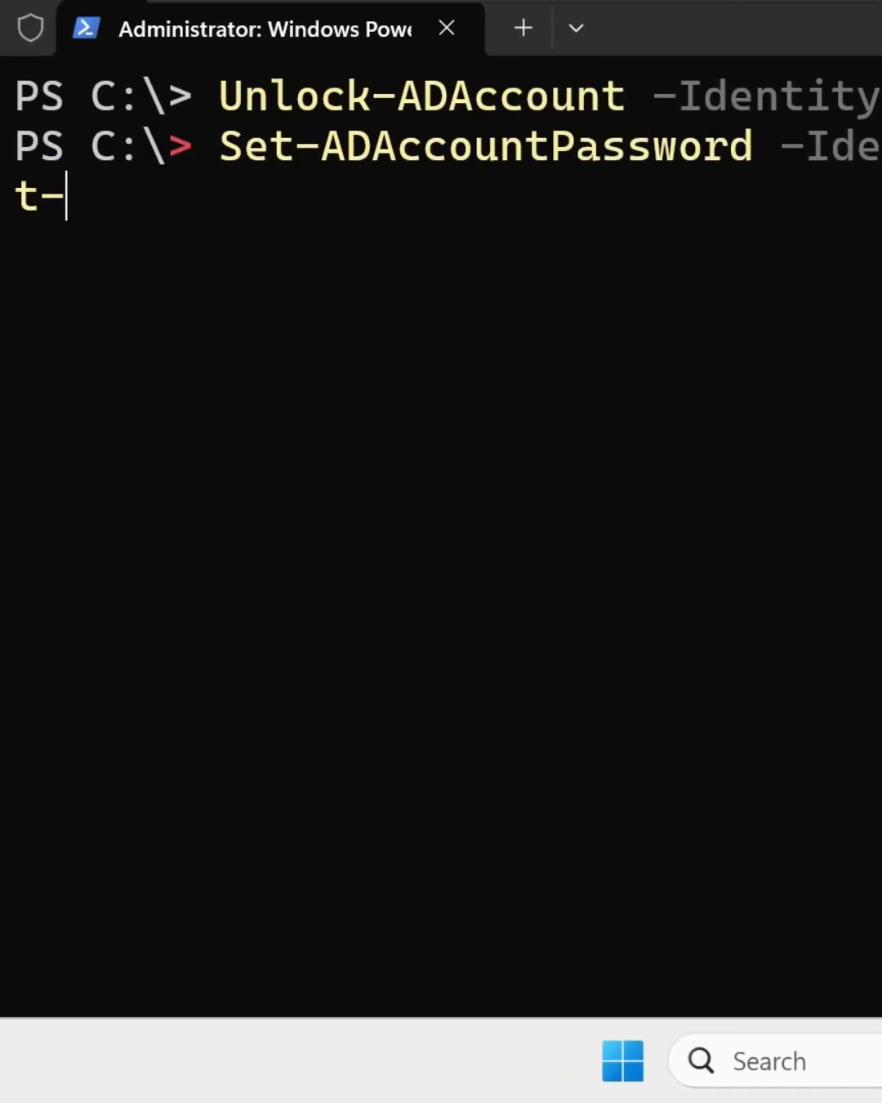
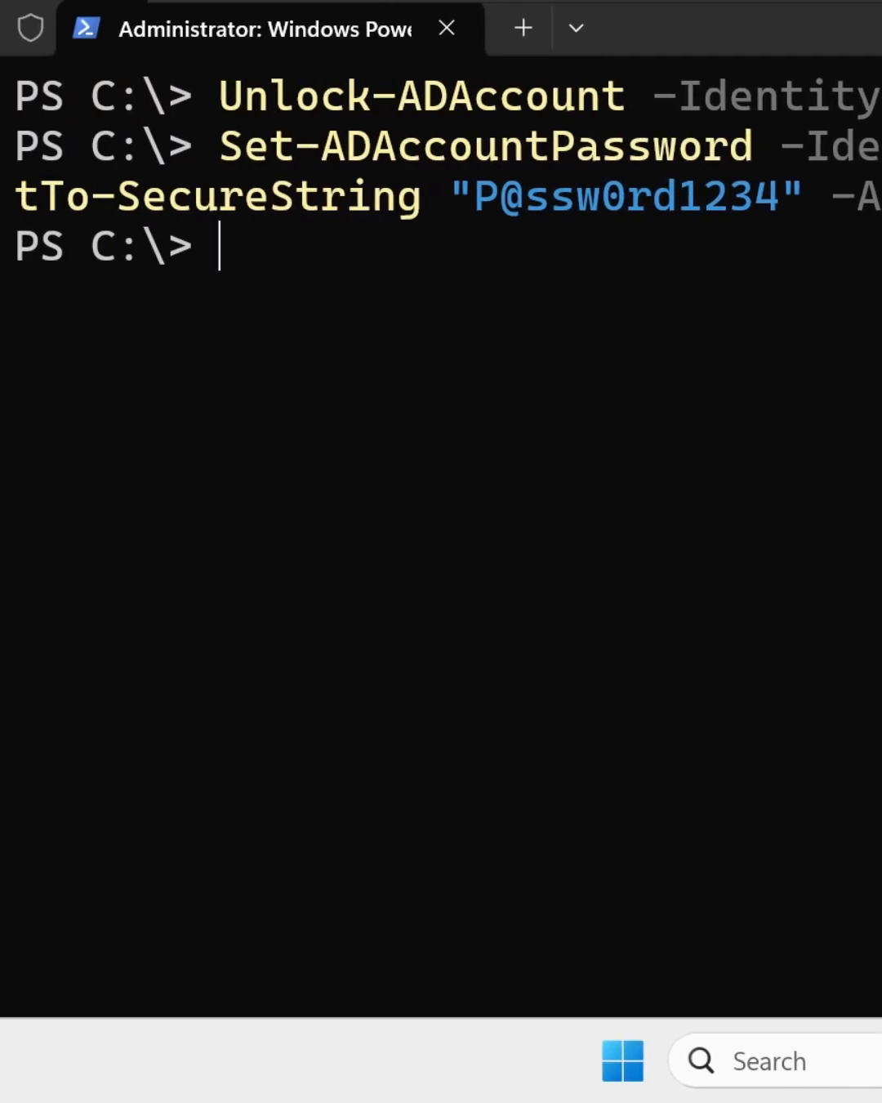
Step: Type Enable-ADAccount with a partly entered identity for jsmith
{"action": "type", "text": "Enable-ADAccount"}
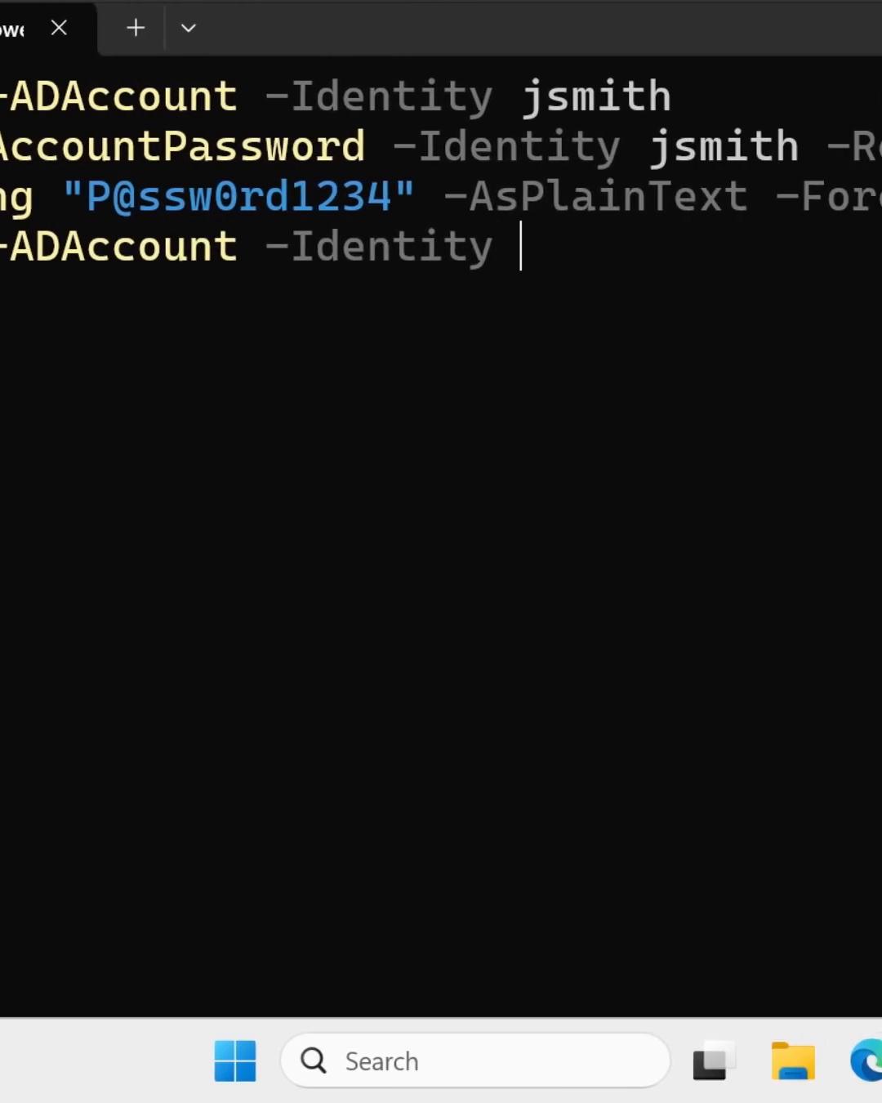
{"action": "type", "text": "jm"}
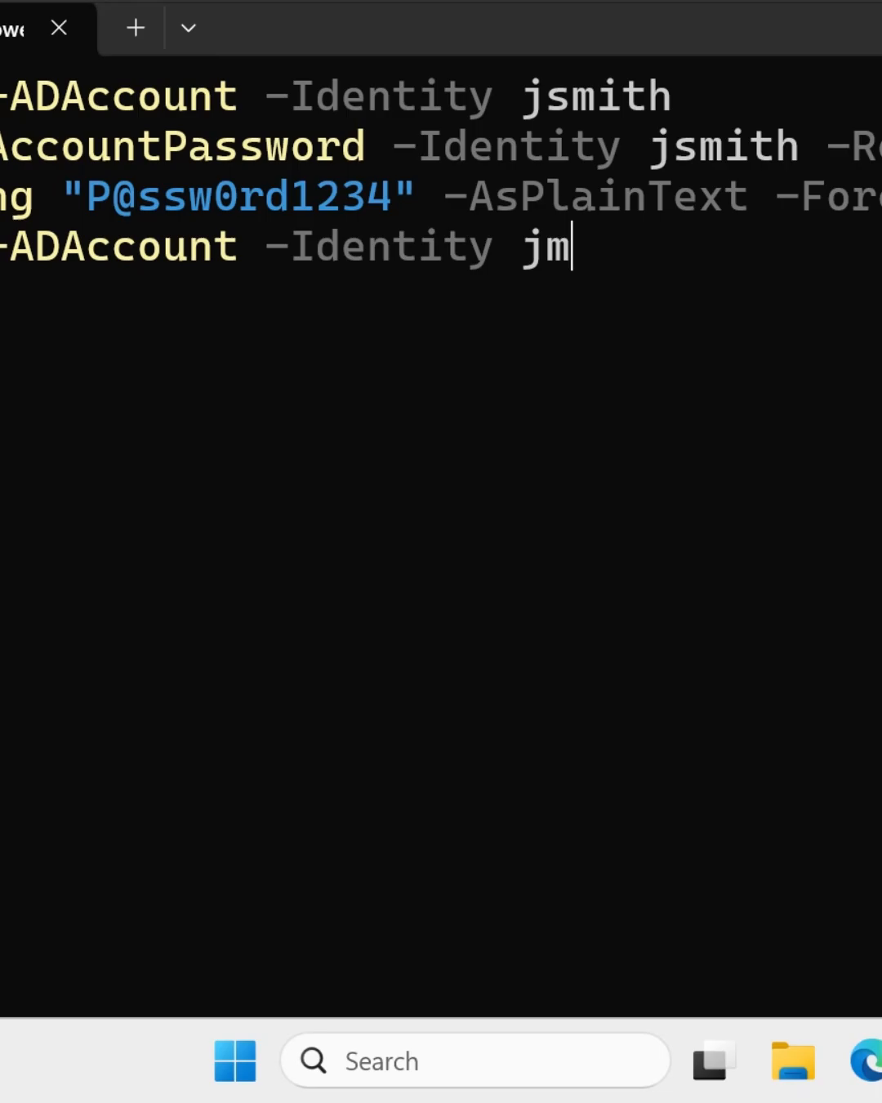